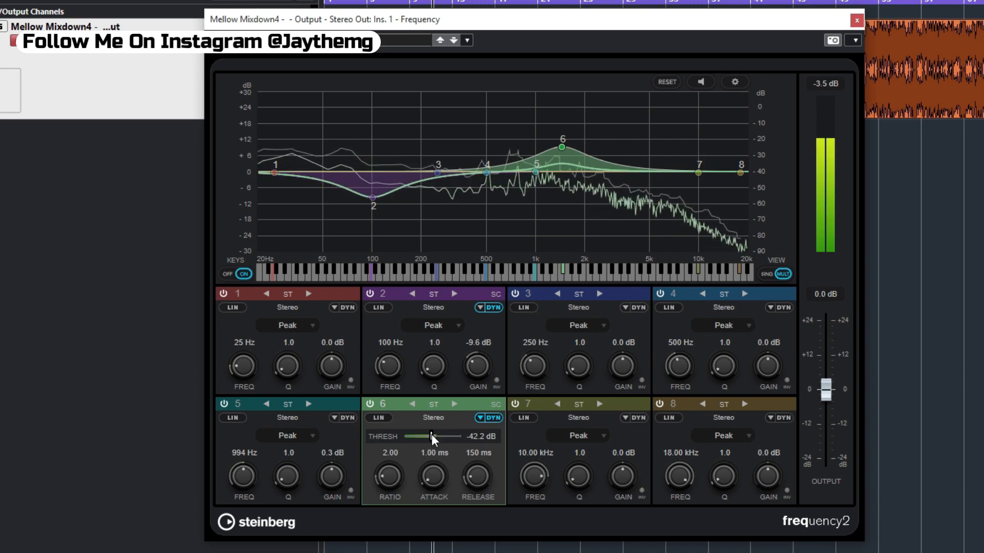
Lower Frequency 2 band 6's dynamic threshold to about -44 dB and close the plug-in
drag(432, 436, 429, 437)
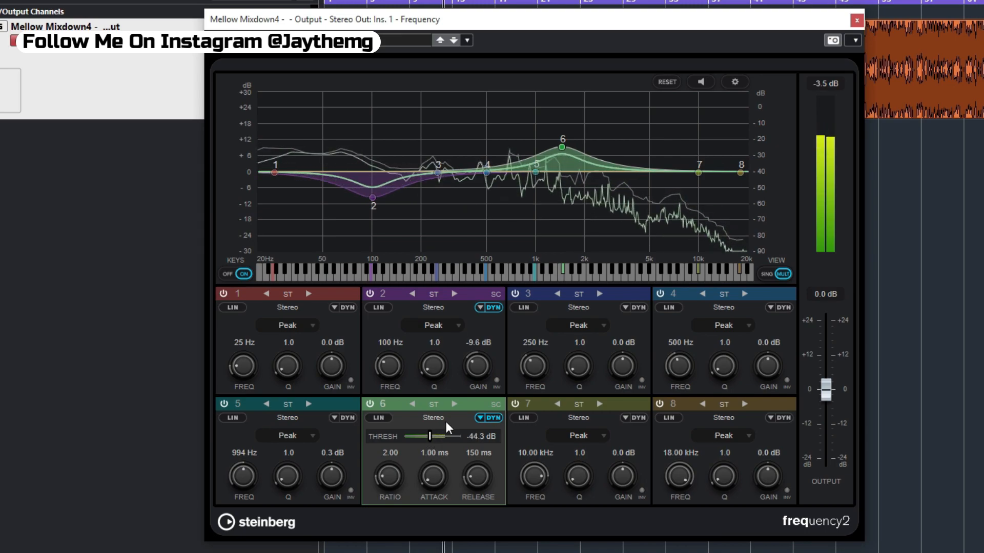
click(44, 178)
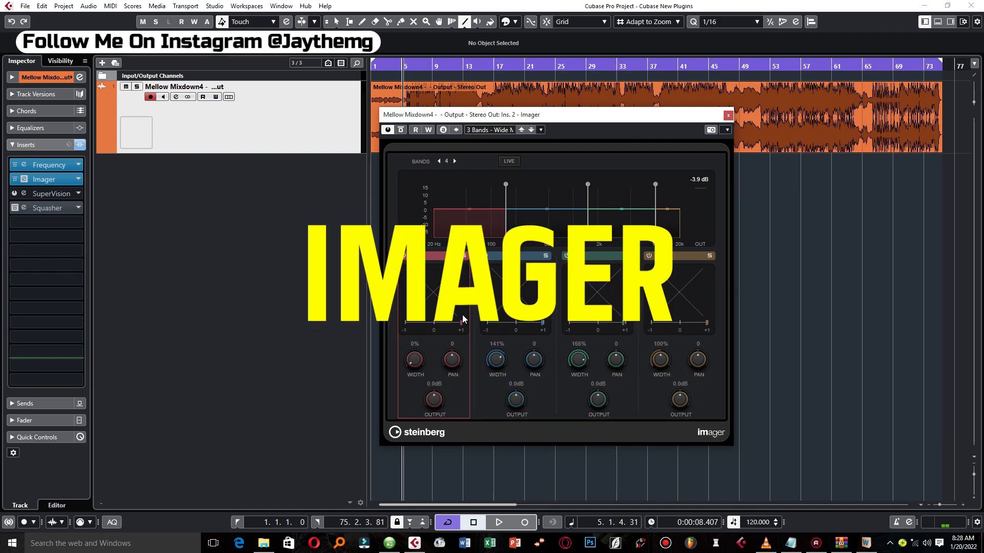
mouse_move(458, 165)
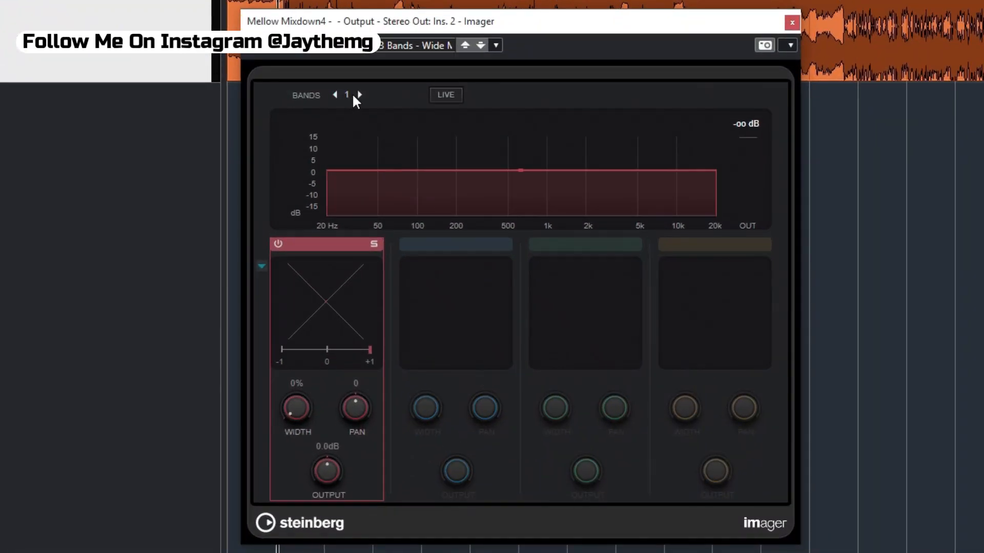
Adjust the Imager's band count, widen the upper bands, then close the Imager window
click(360, 94)
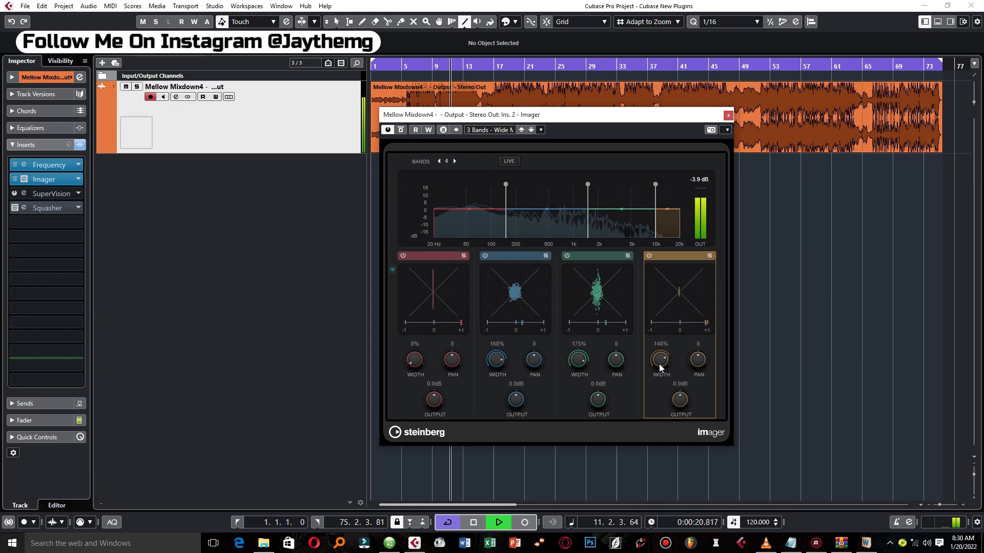
click(728, 114)
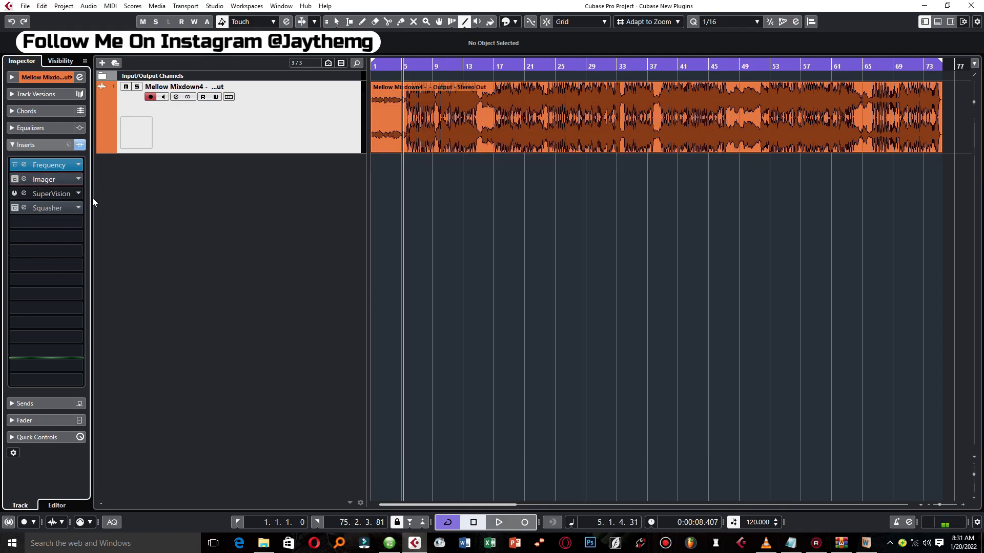
Show SuperVision on the Stereo Out, switch its meter to Loudness then Level, and close it
click(47, 193)
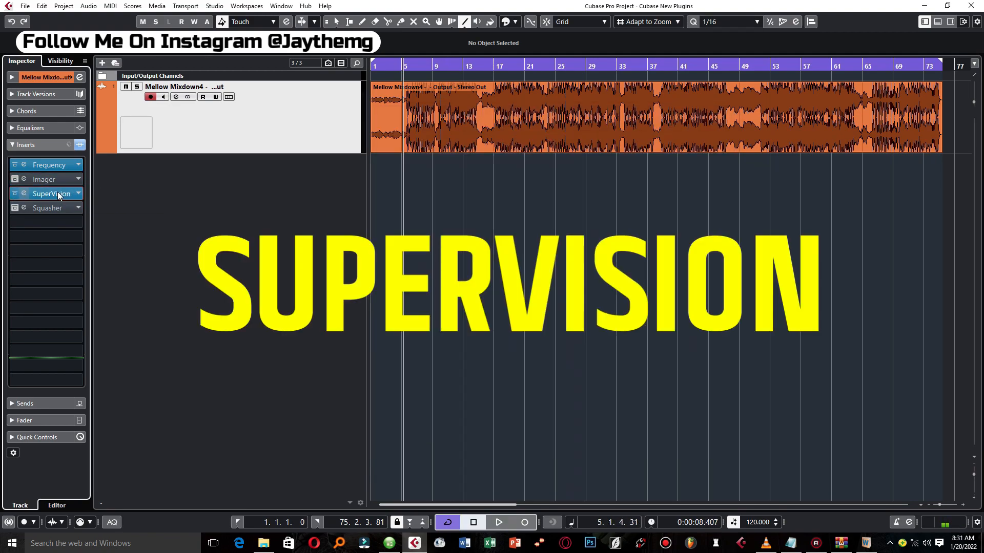
click(49, 193)
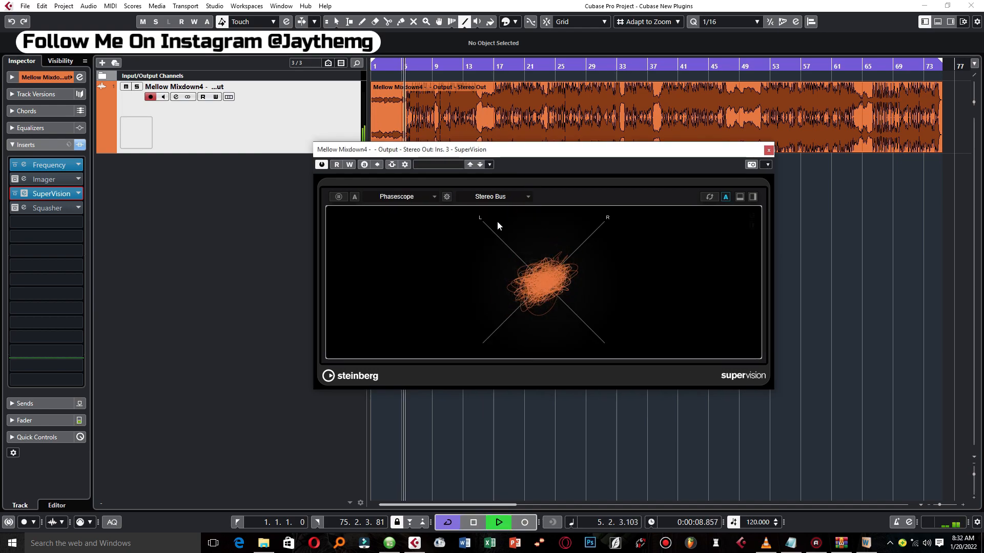
click(407, 197)
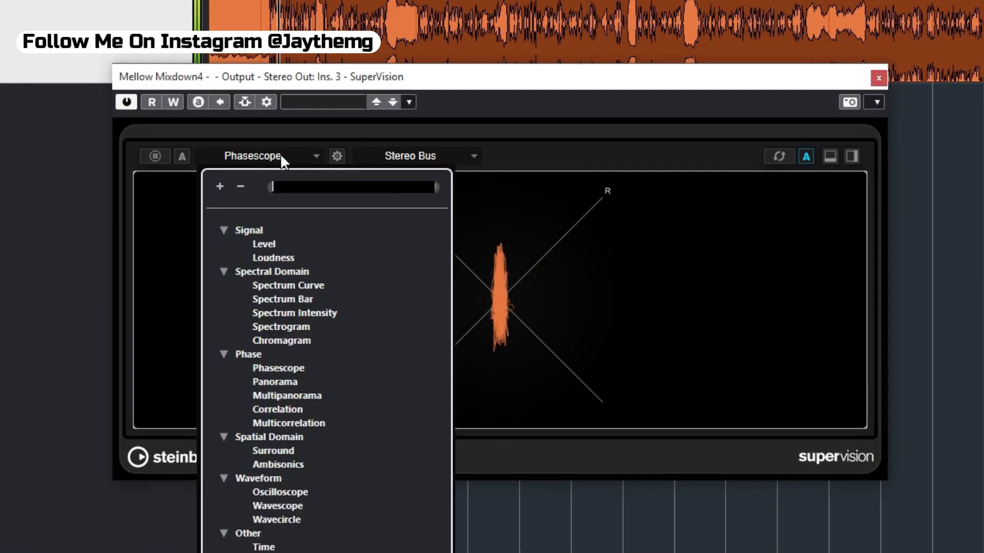
click(273, 258)
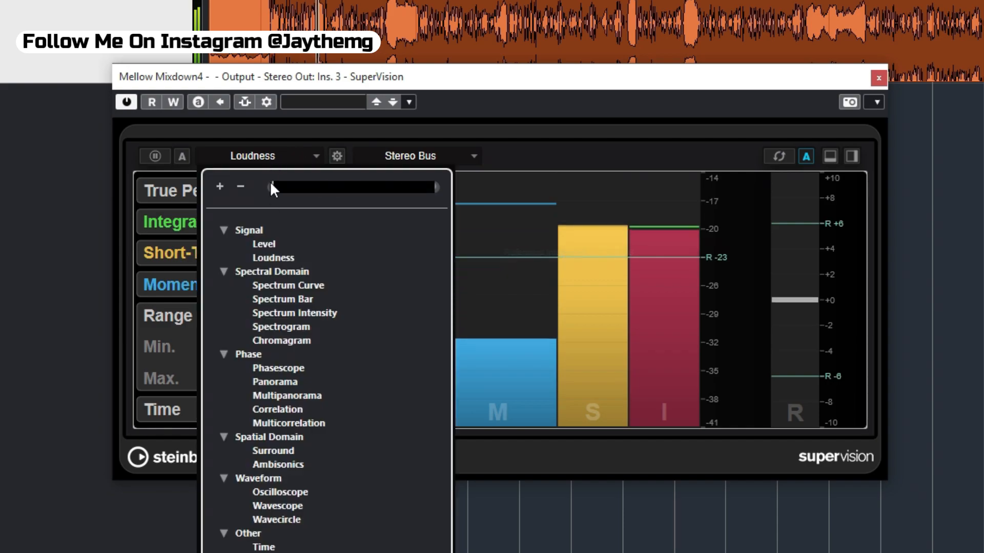
click(264, 244)
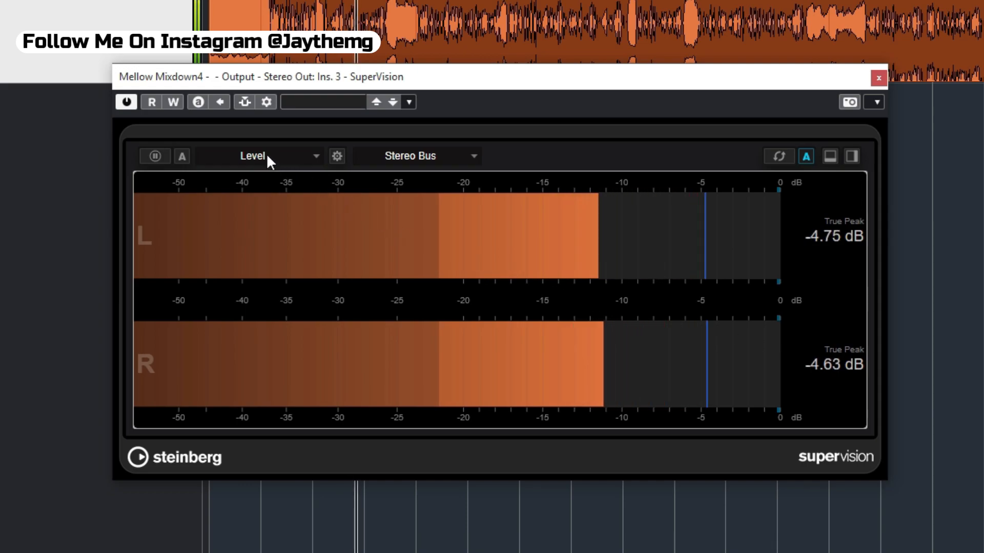
click(275, 156)
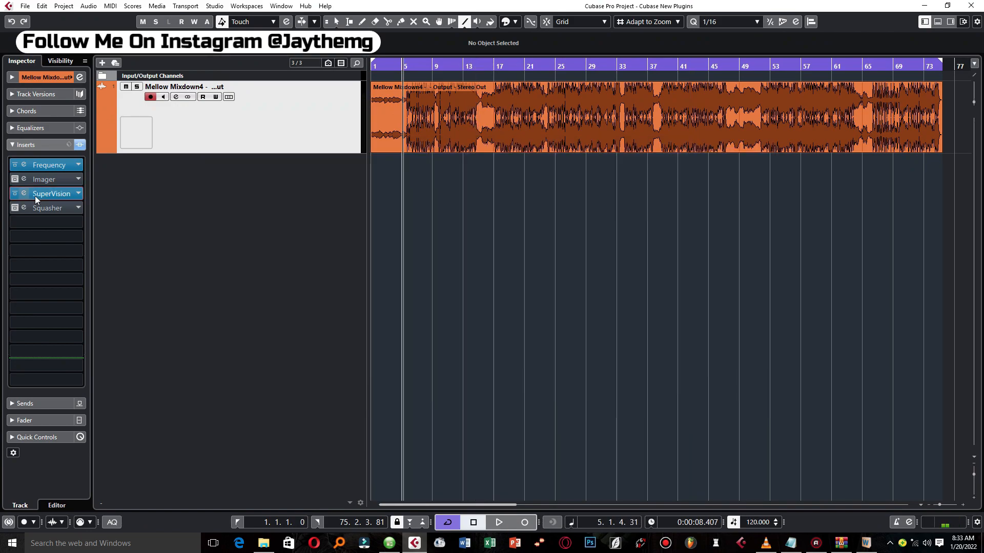
Bring up Squasher, toggle its bands 3→2→3, and ease band 2's downward ratio to 35%
click(47, 208)
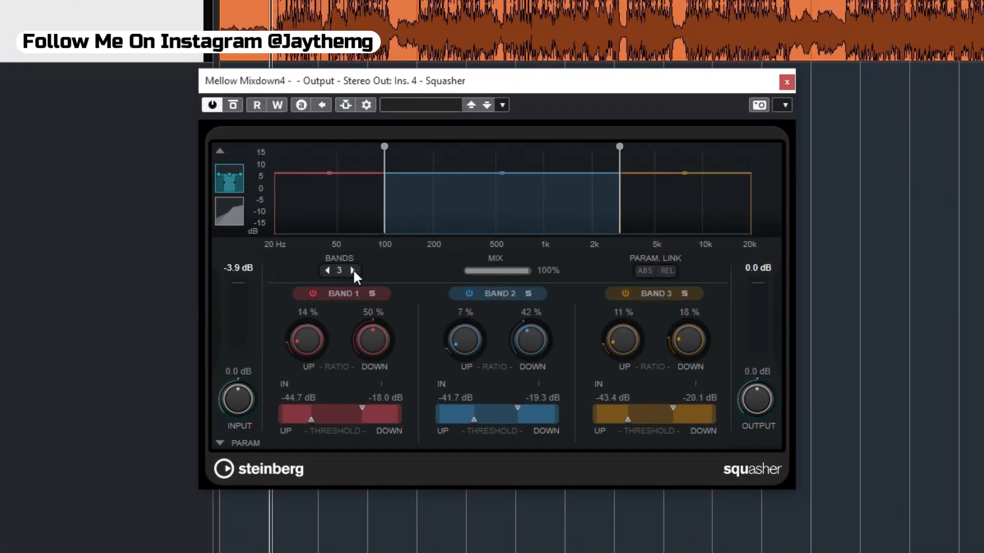
click(327, 271)
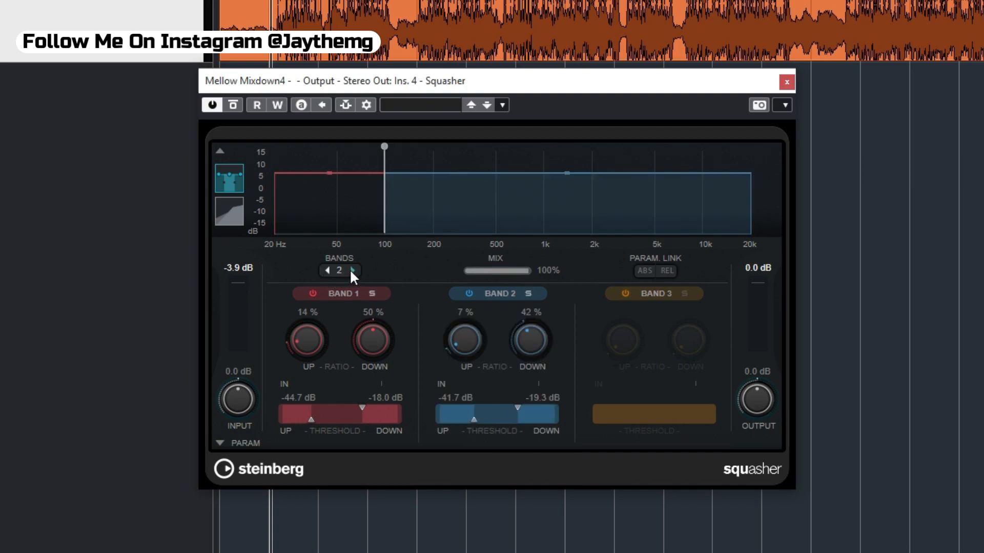
click(353, 270)
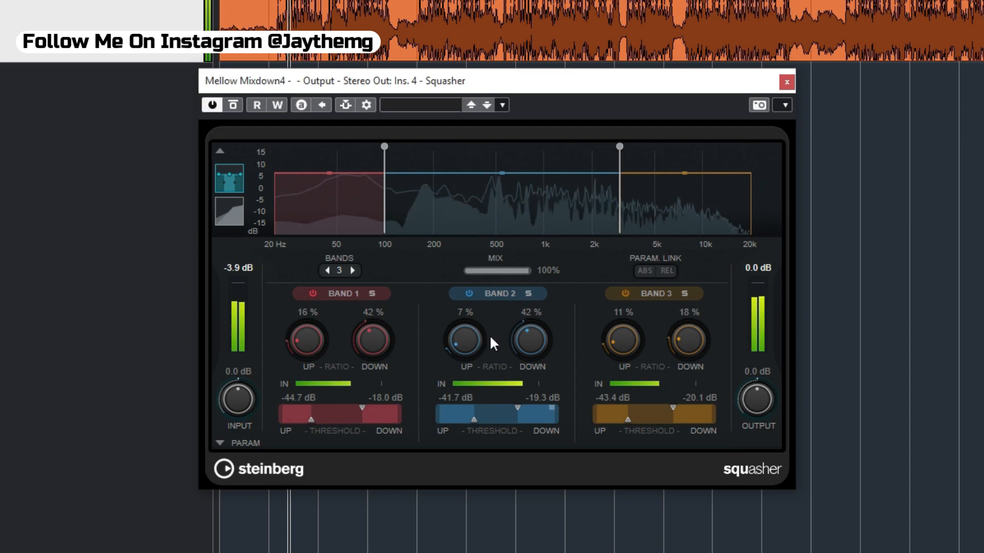
drag(530, 344, 530, 352)
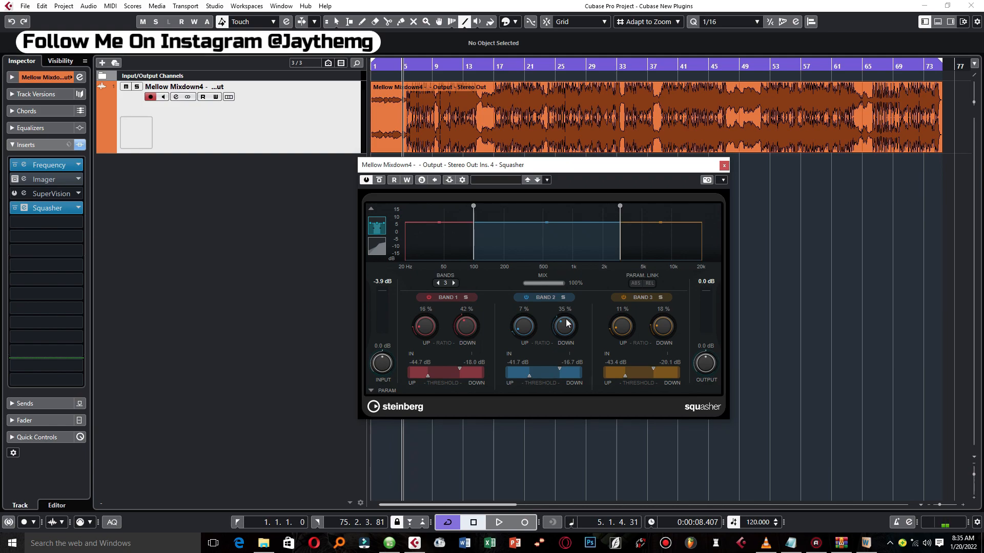
mouse_move(559, 169)
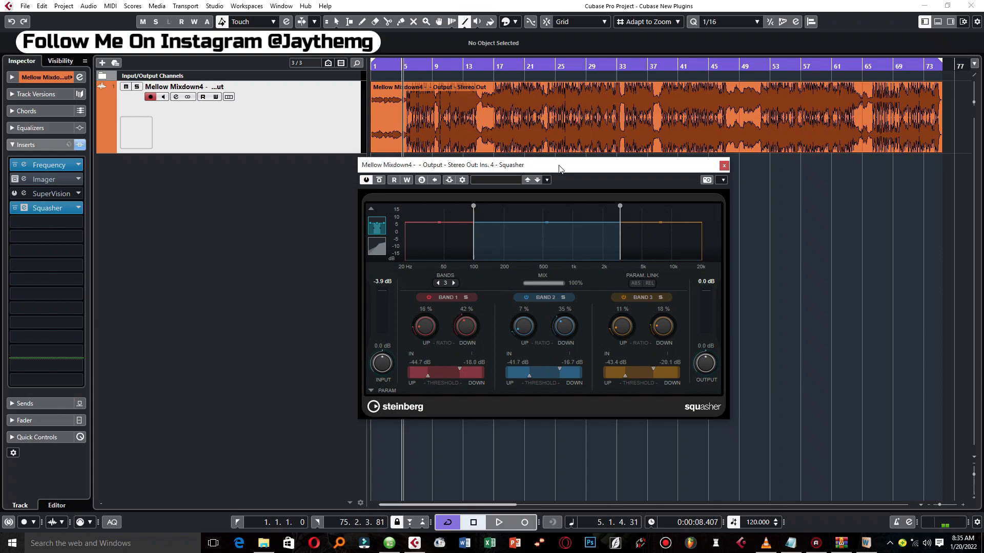